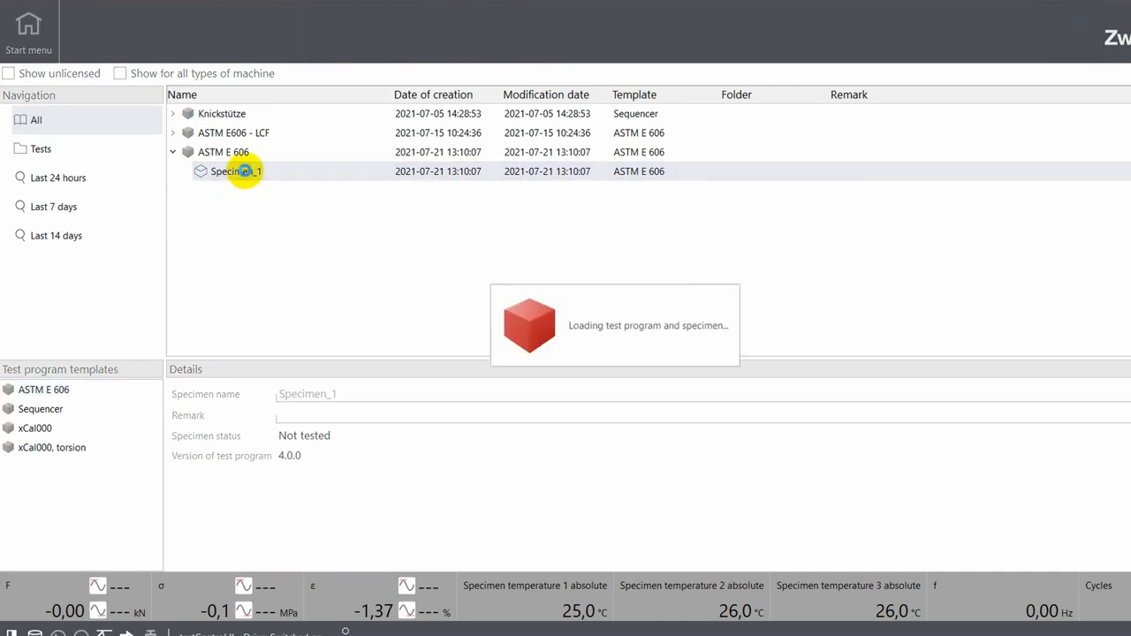
mouse_move(382, 389)
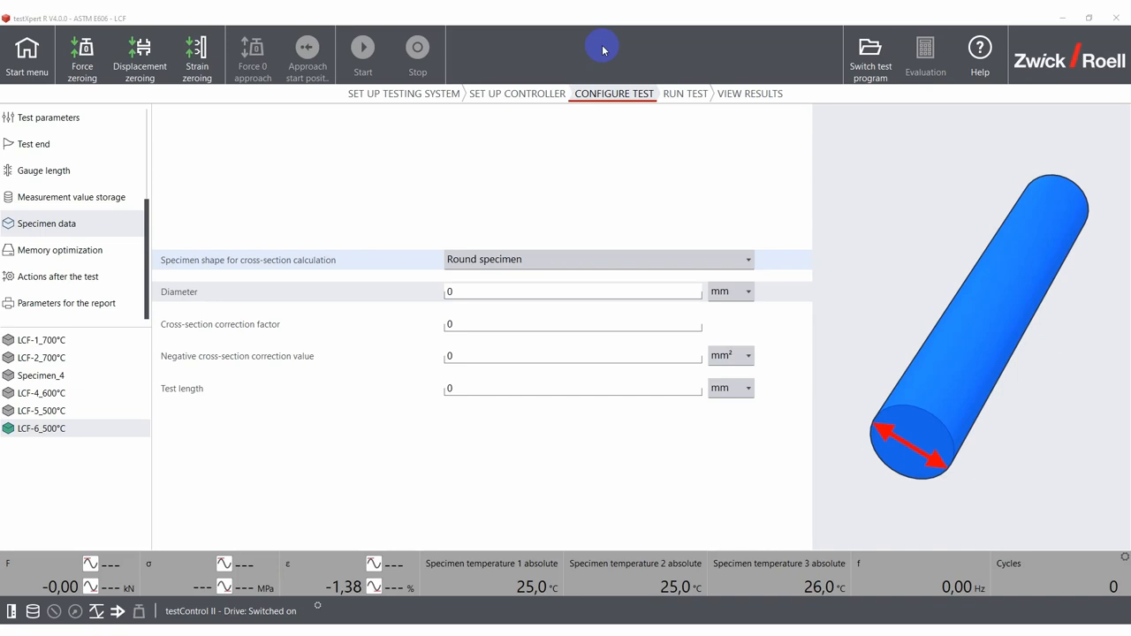
mouse_move(575, 225)
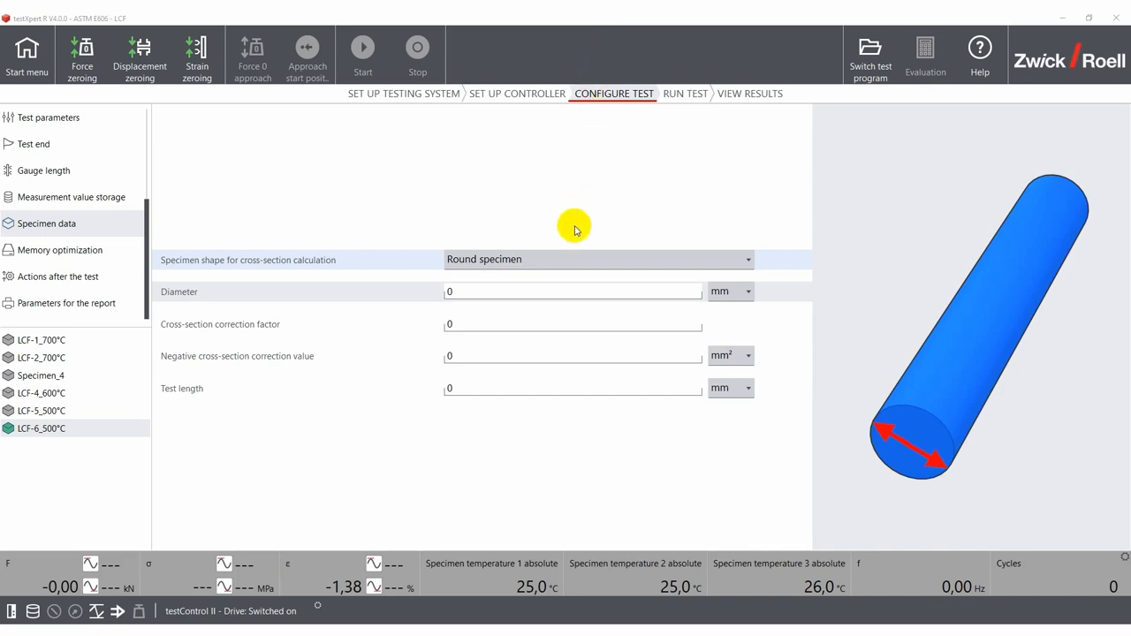
Step: Keep Round specimen as the specimen shape for the 6,02 mm diameter specimen
left_click(599, 259)
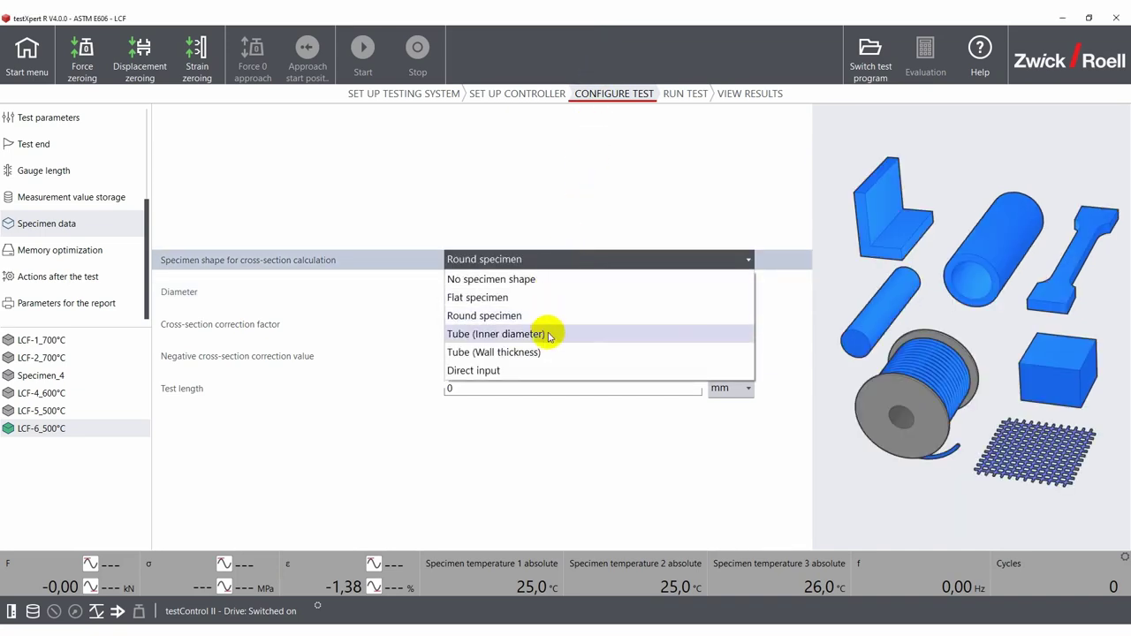
left_click(485, 315)
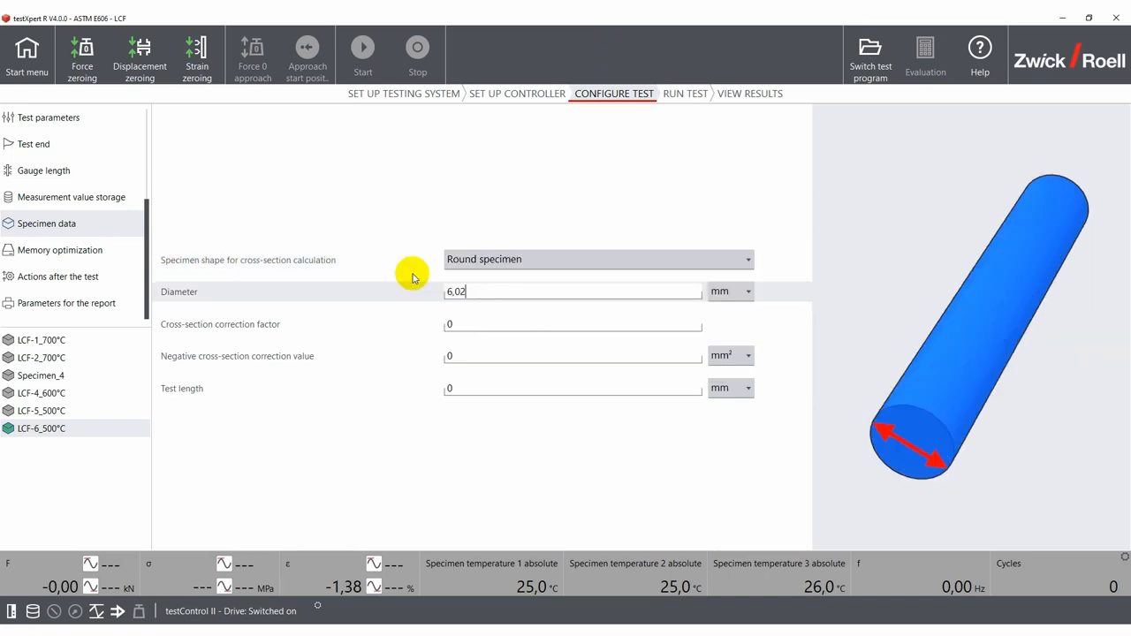
left_click(43, 170)
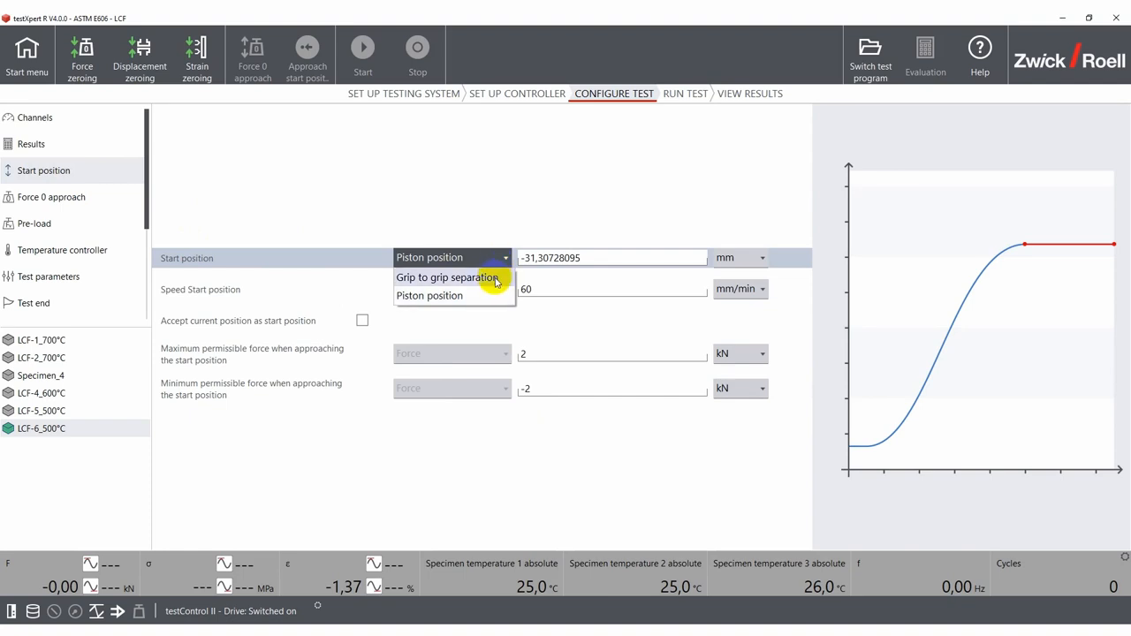
mouse_move(491, 295)
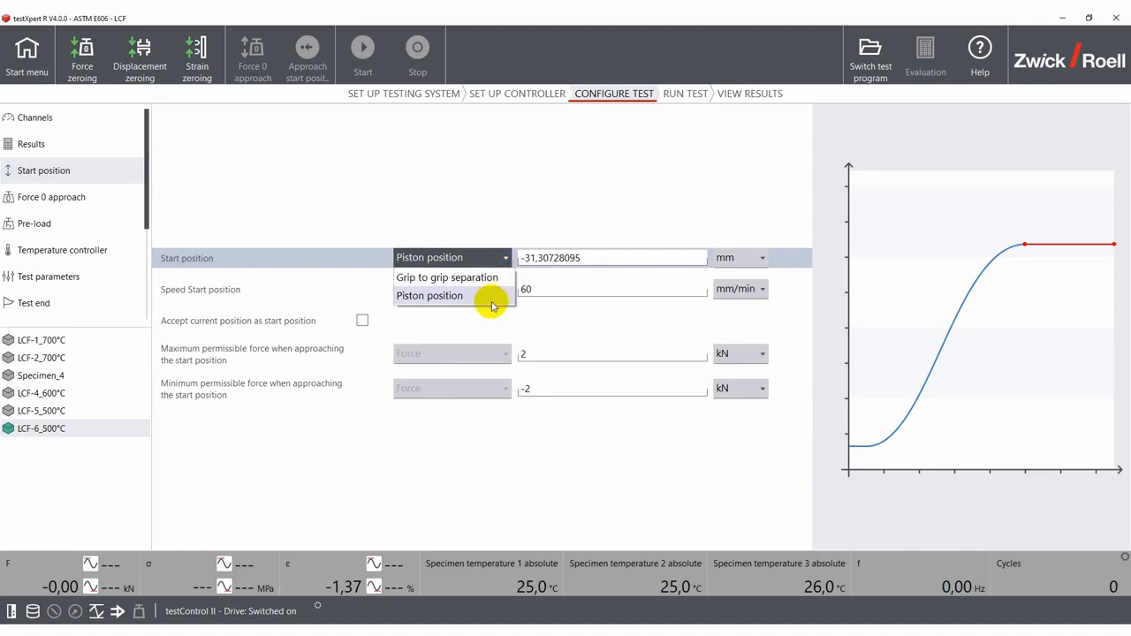
Step: Use piston position as the start reference and accept the current position as start
left_click(429, 295)
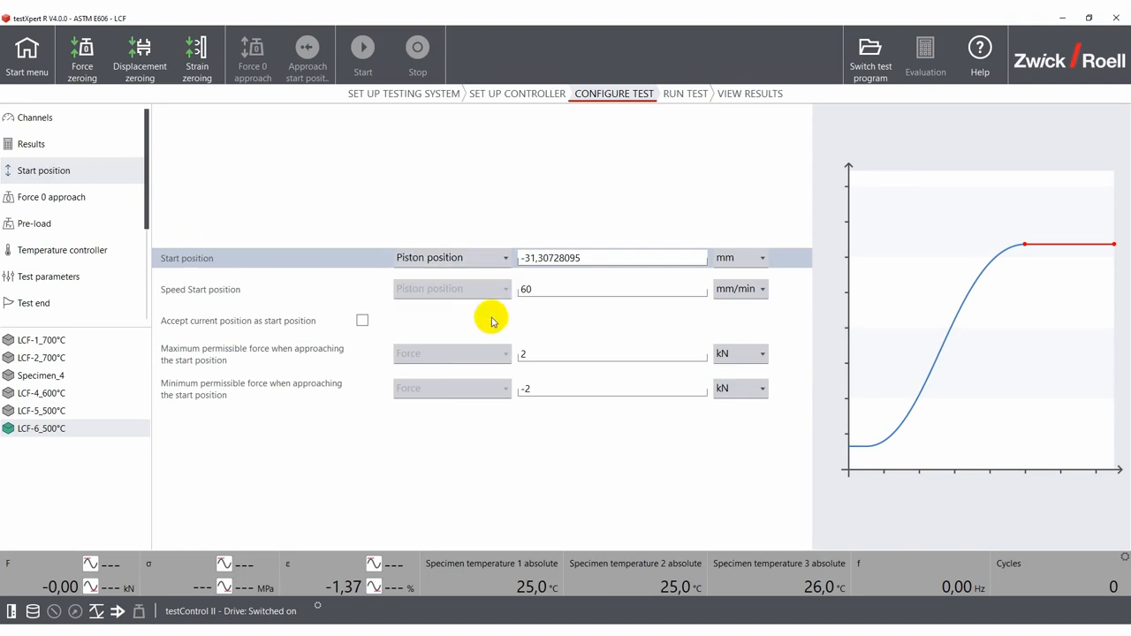
left_click(361, 319)
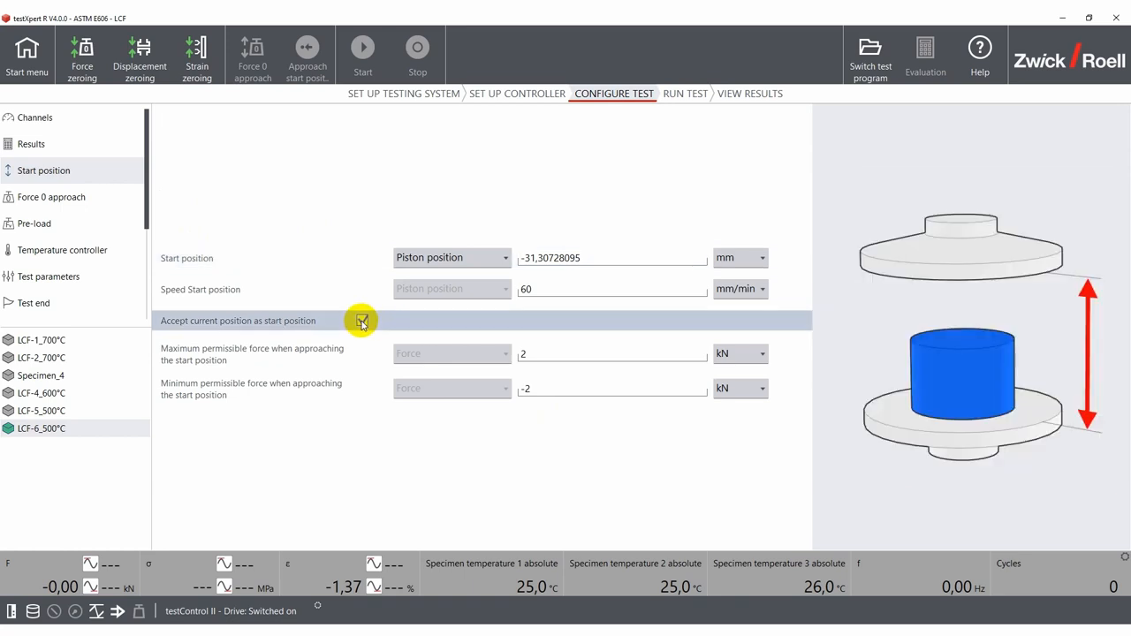
left_click(361, 320)
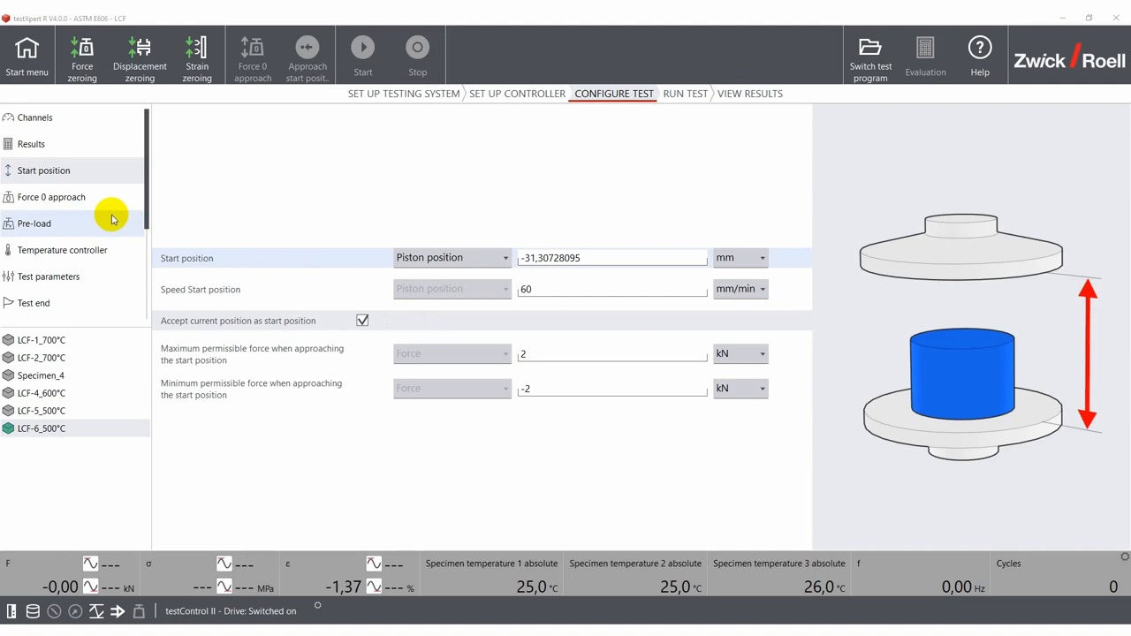
left_click(33, 222)
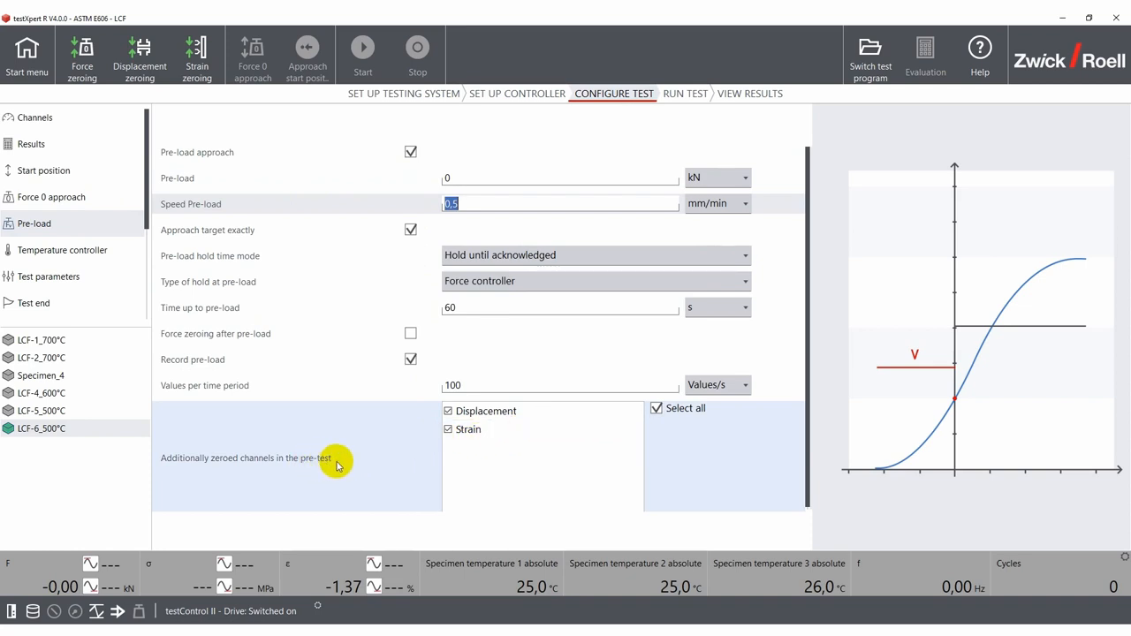
mouse_move(395, 457)
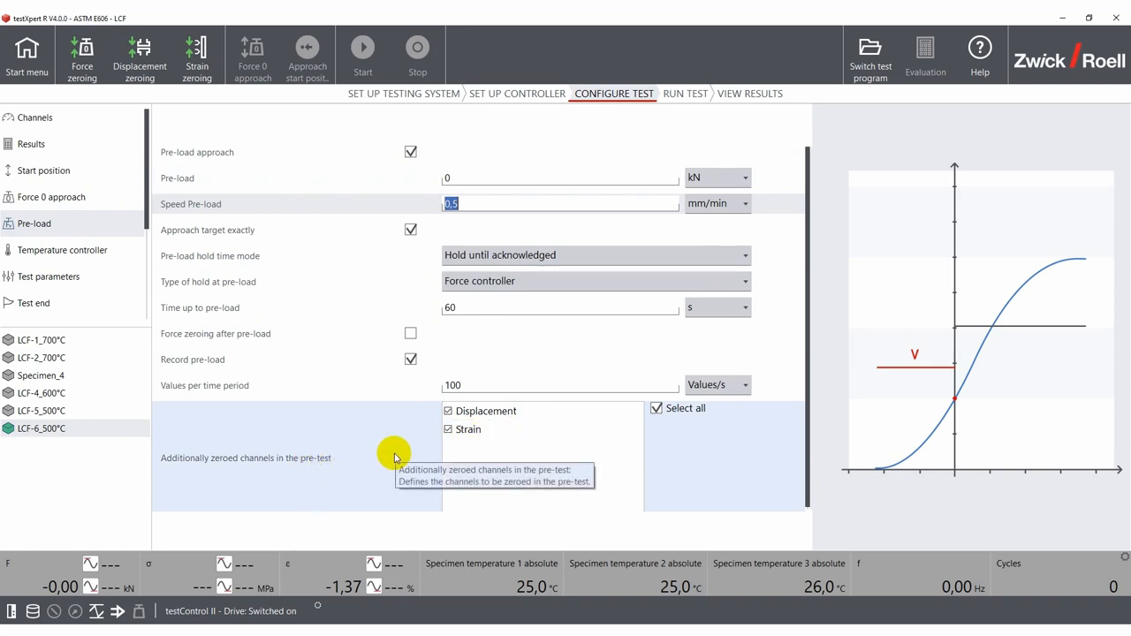
mouse_move(399, 453)
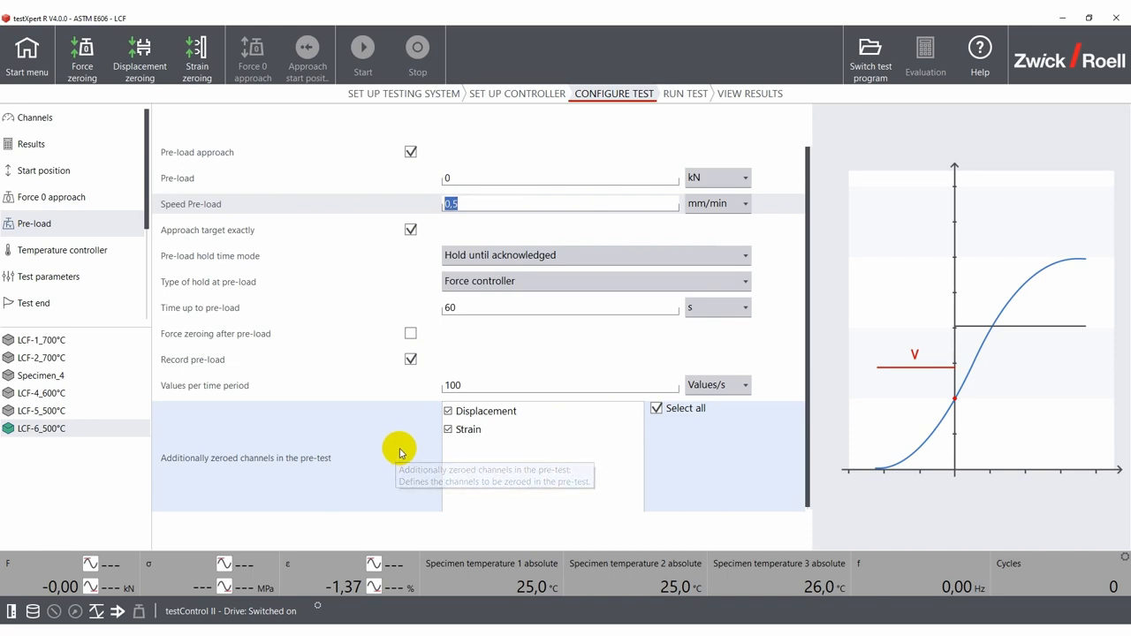
Step: Keep Force controller as the control mode during the tempering process
left_click(62, 249)
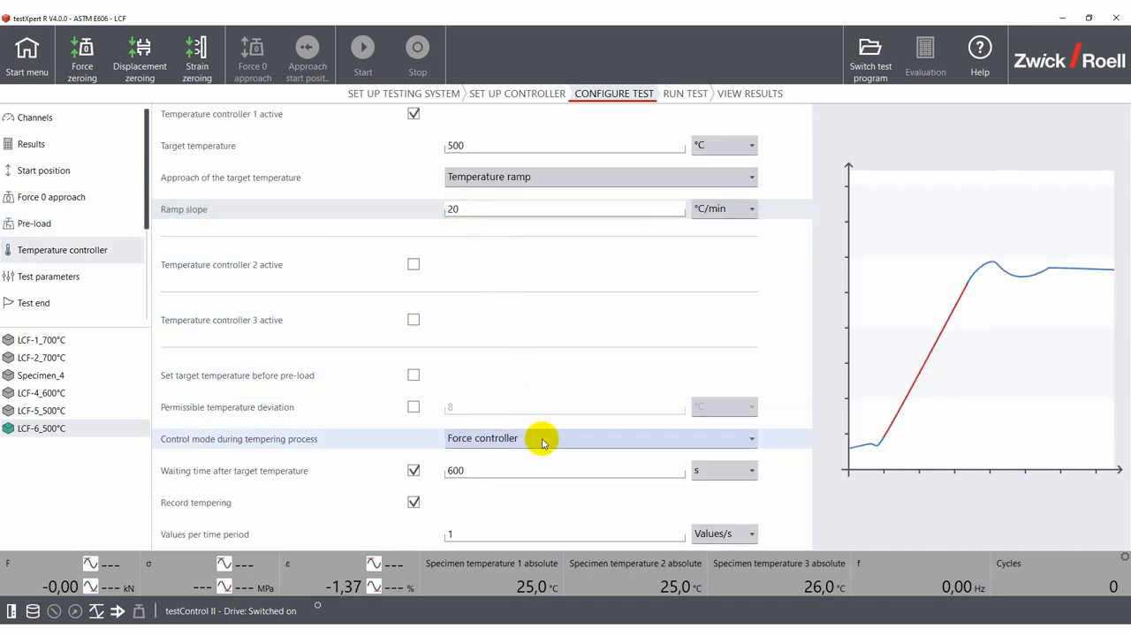
left_click(601, 438)
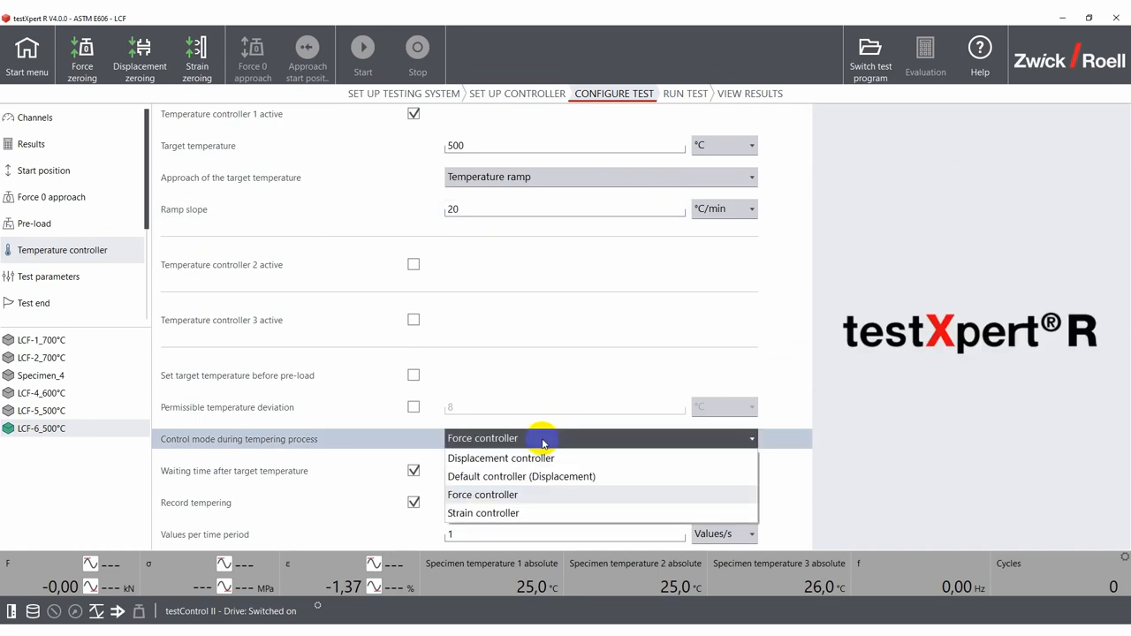
left_click(482, 494)
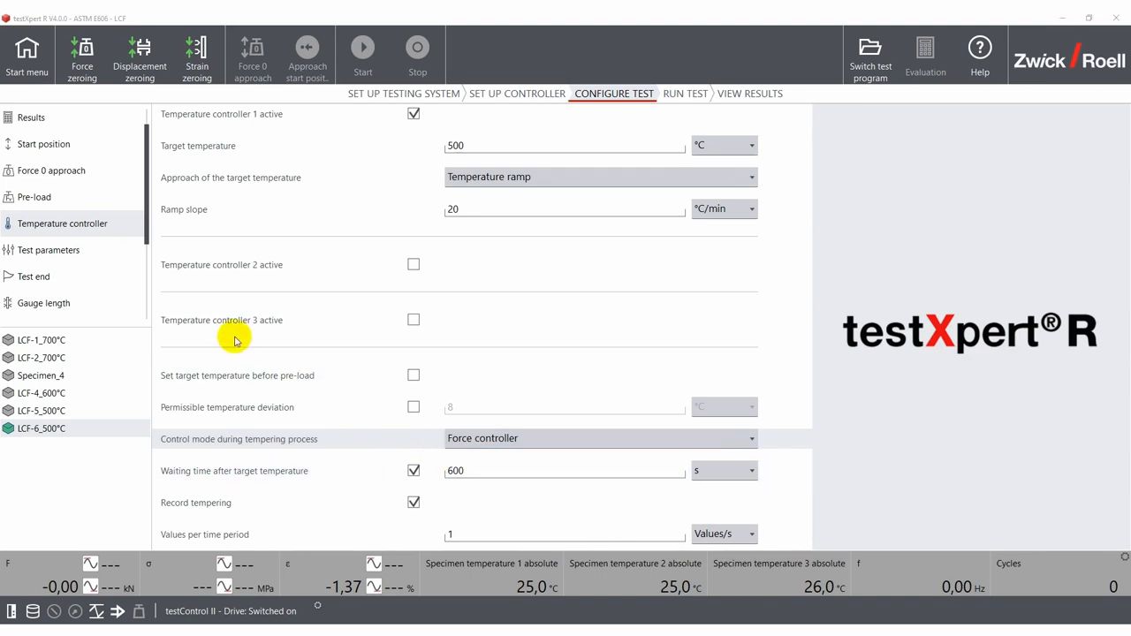
Step: Set a Trapezoid signal with 0.55% amplitude and 1 s ramp and hold times
left_click(49, 250)
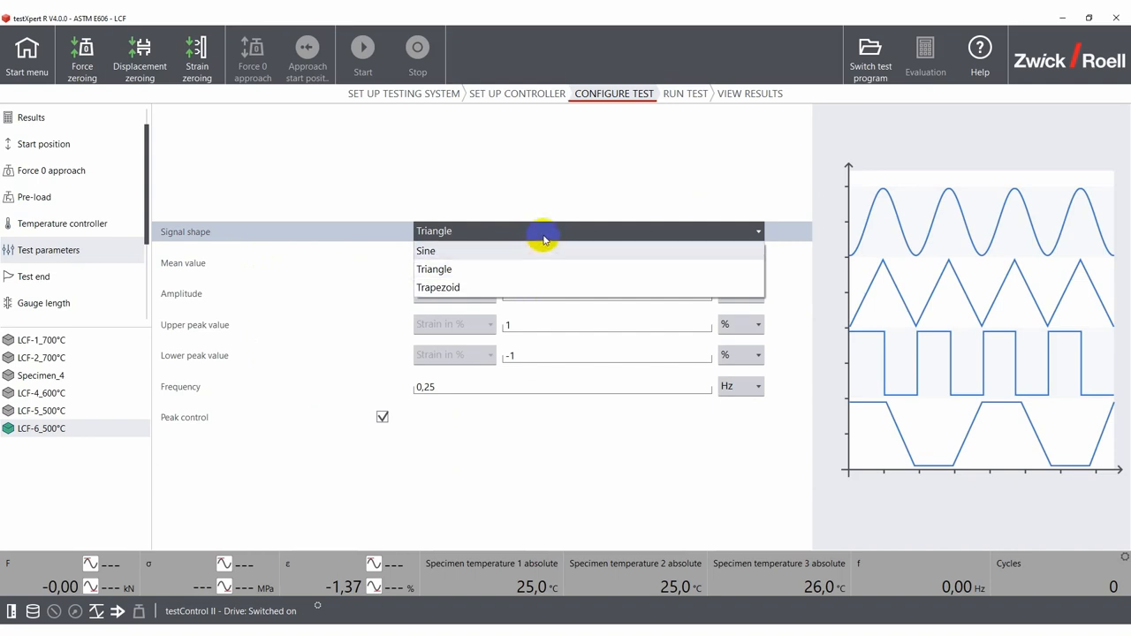
left_click(434, 268)
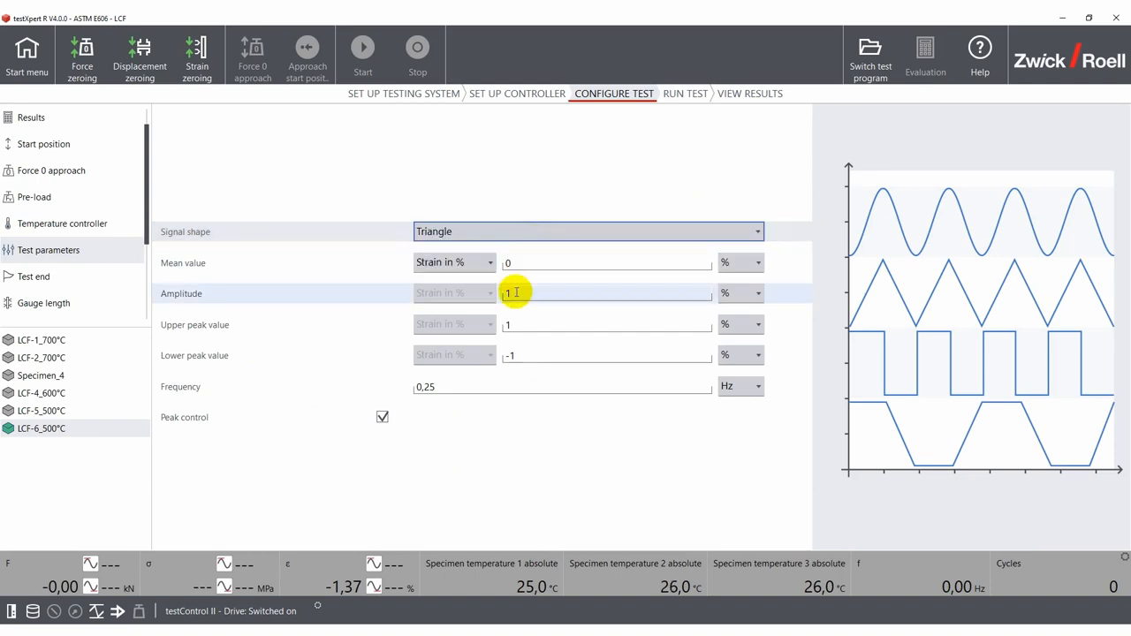
type("0,55")
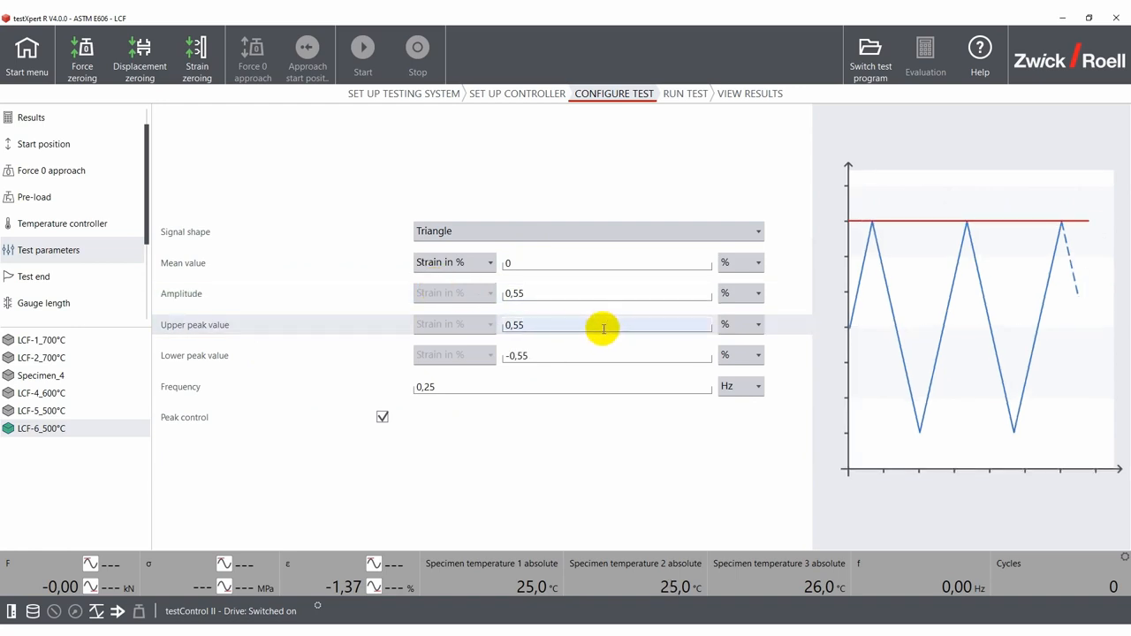
mouse_move(516, 231)
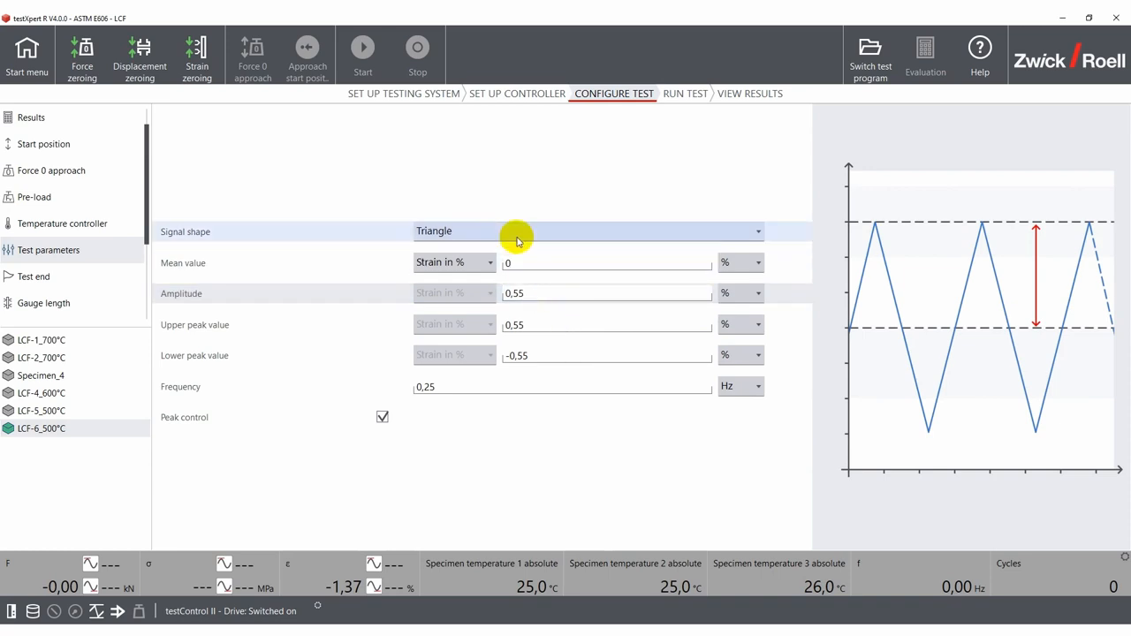
left_click(587, 231)
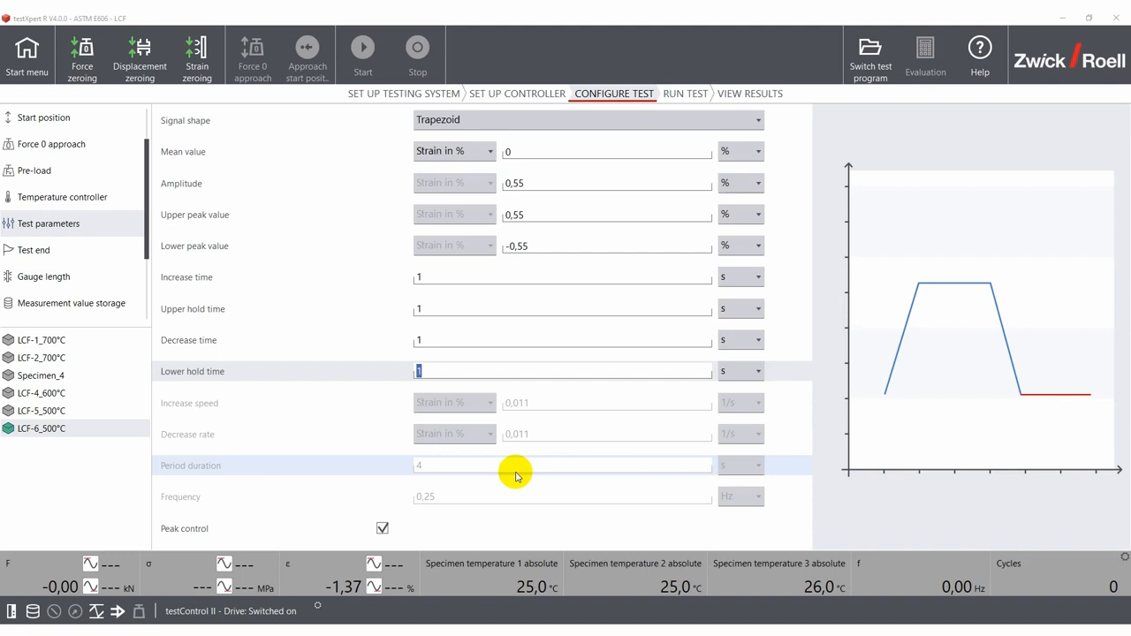
mouse_move(169, 281)
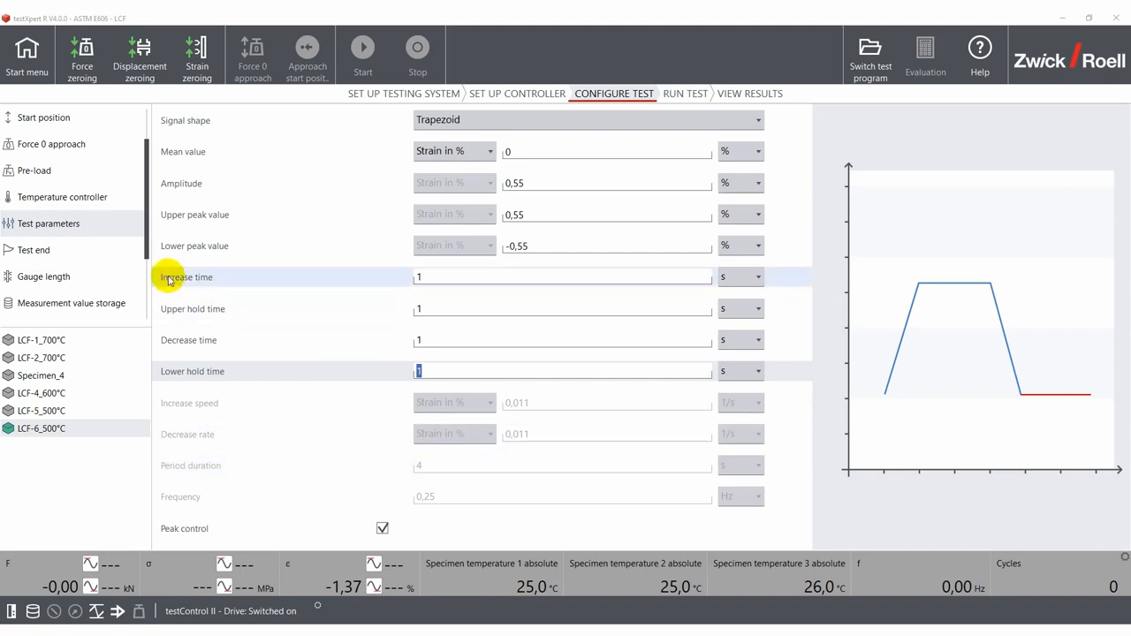
Step: Review the 100000-cycle test end, 10 mm gauge length and ±0.5 to ±0.45% modulus range
left_click(34, 249)
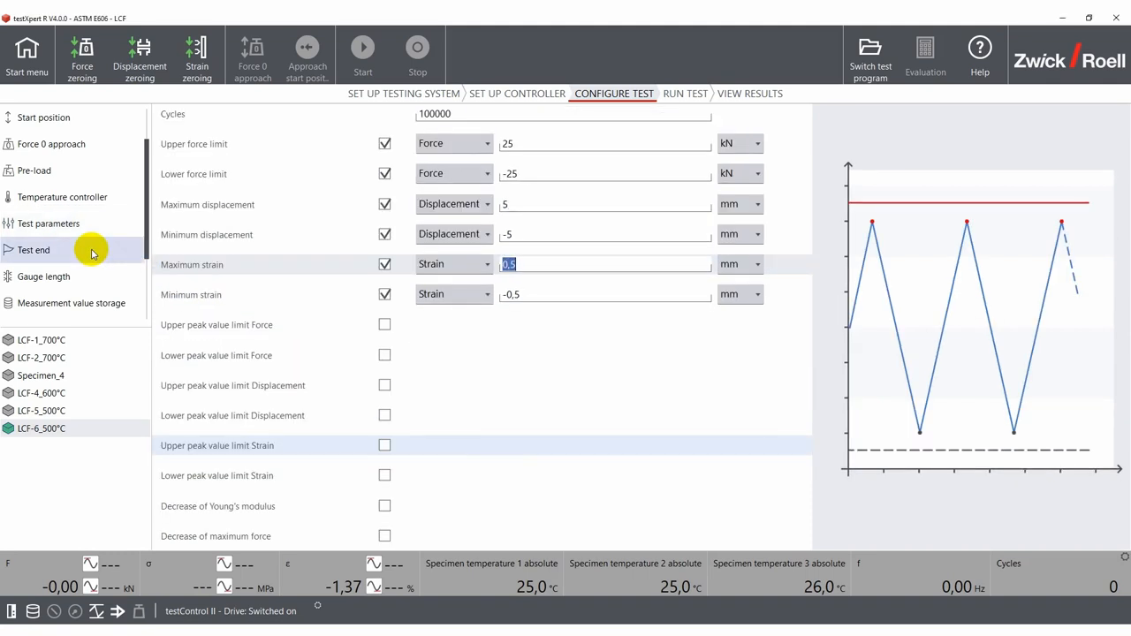
mouse_move(462, 113)
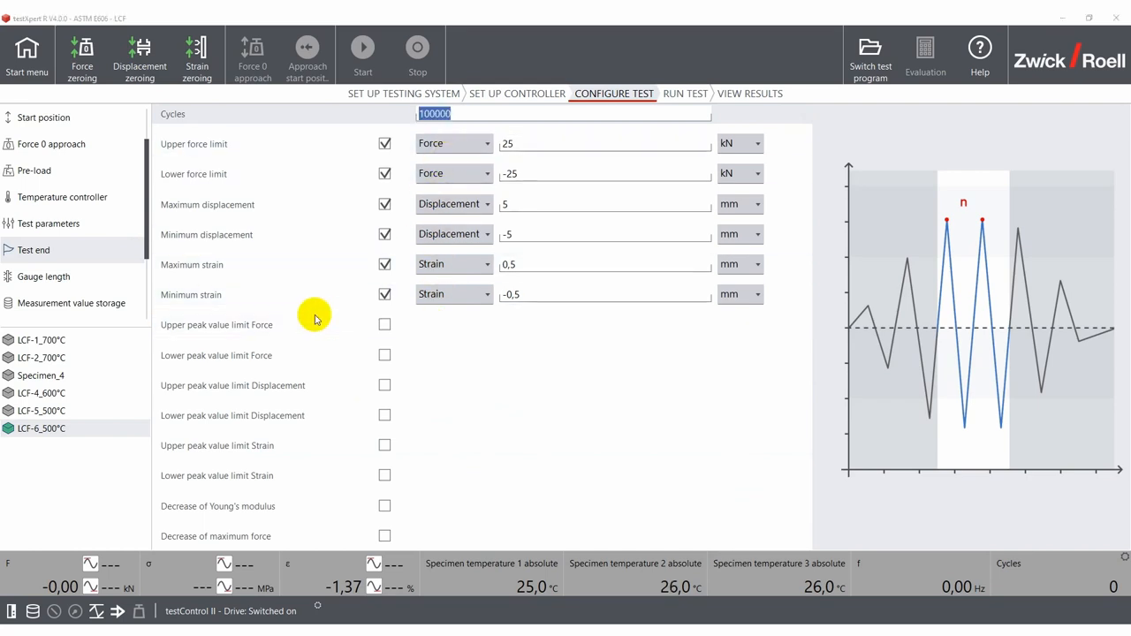
left_click(44, 276)
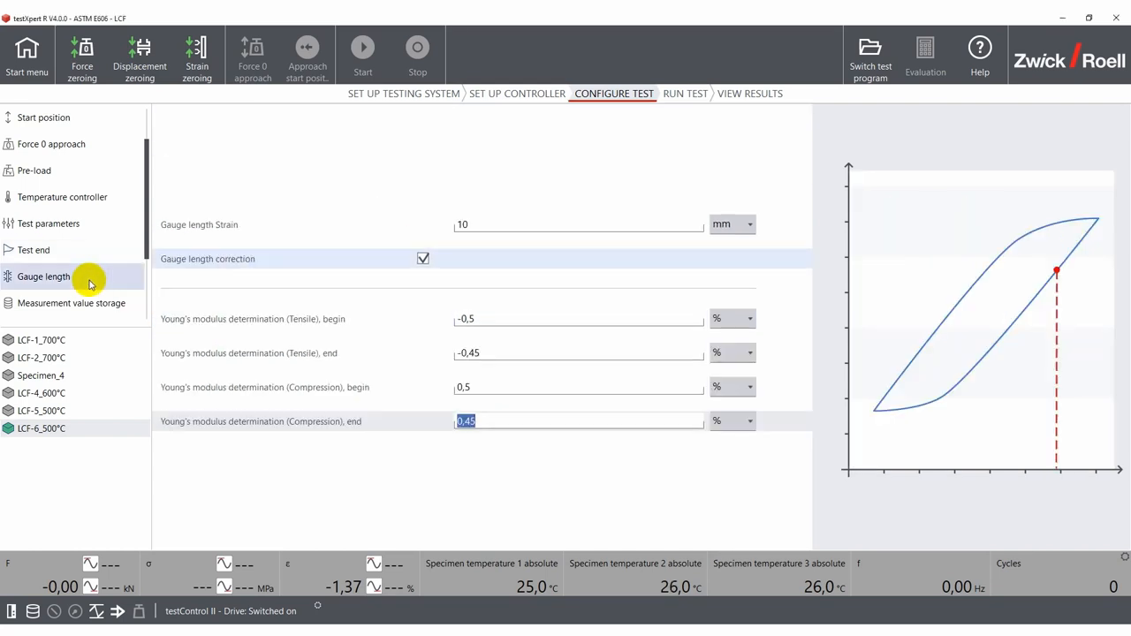
mouse_move(482, 224)
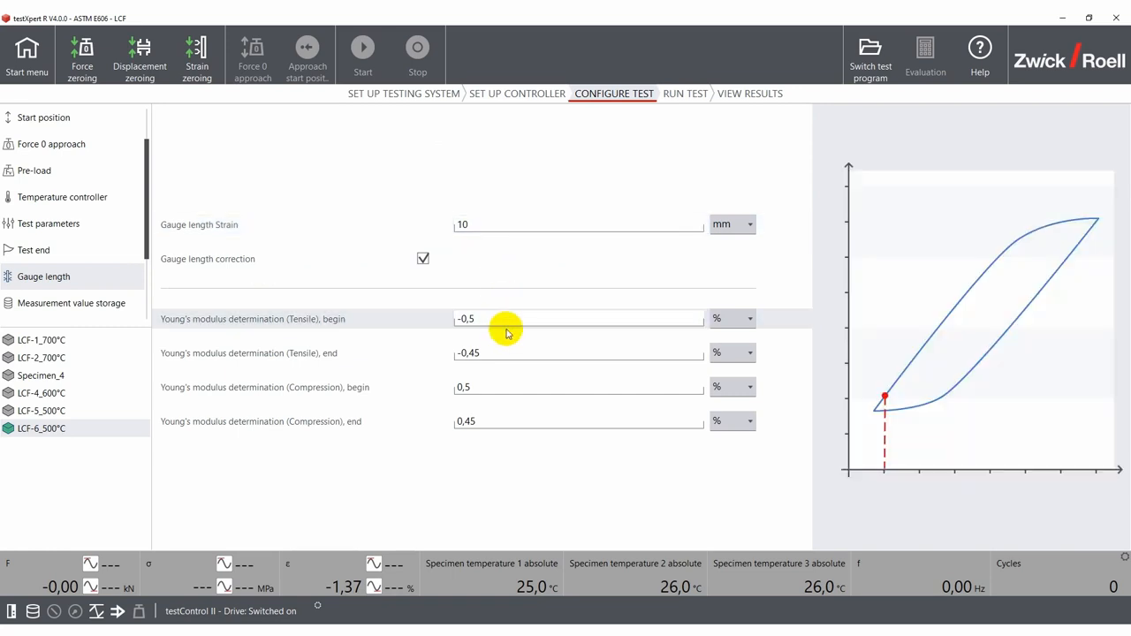
left_click(499, 387)
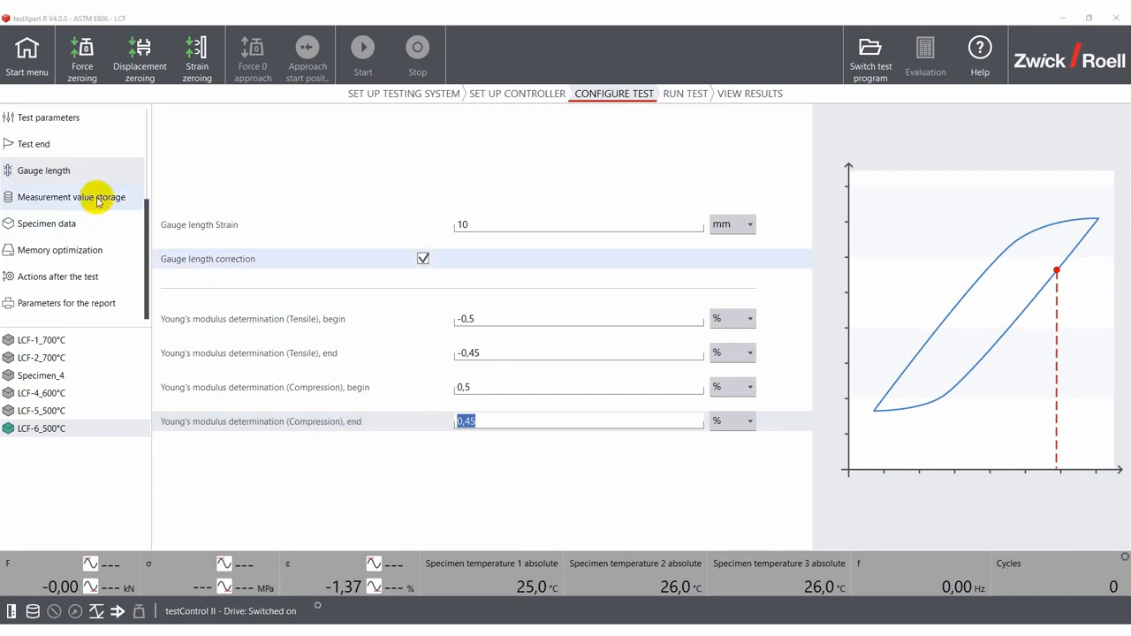
Step: Review 500 values-per-cycle storage and 500 °C report temperature before running the test
left_click(72, 197)
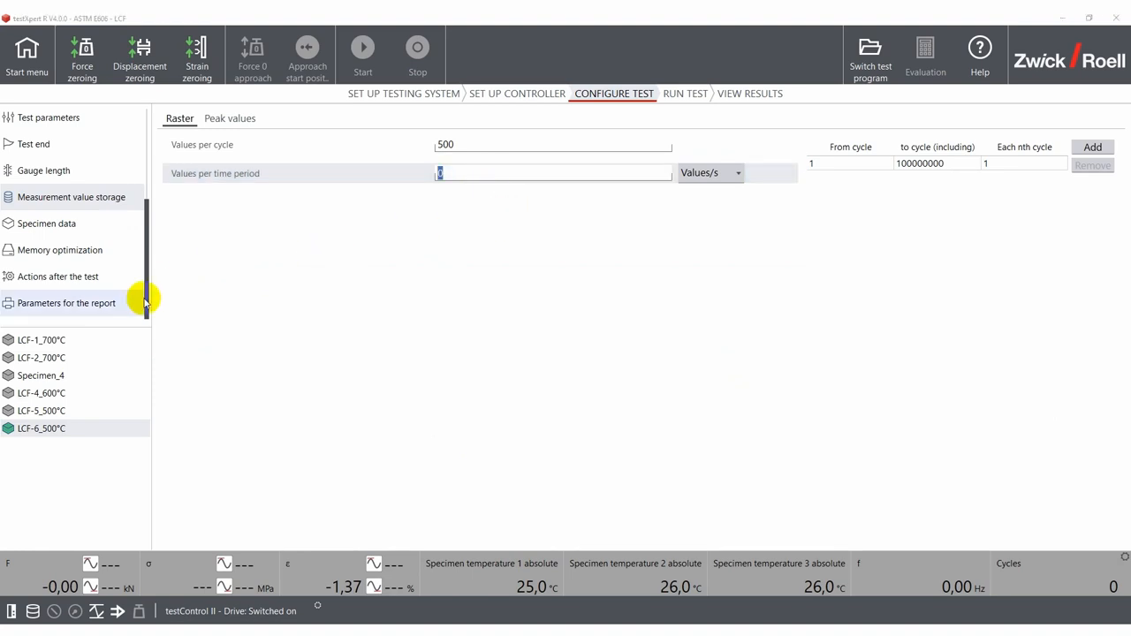
left_click(66, 302)
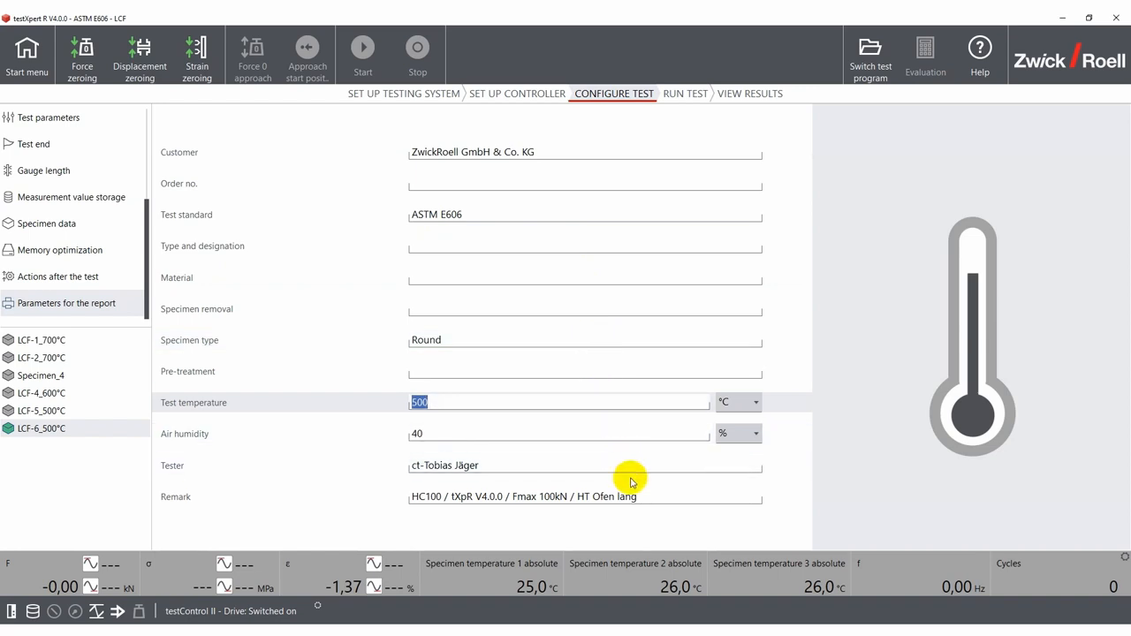
left_click(684, 93)
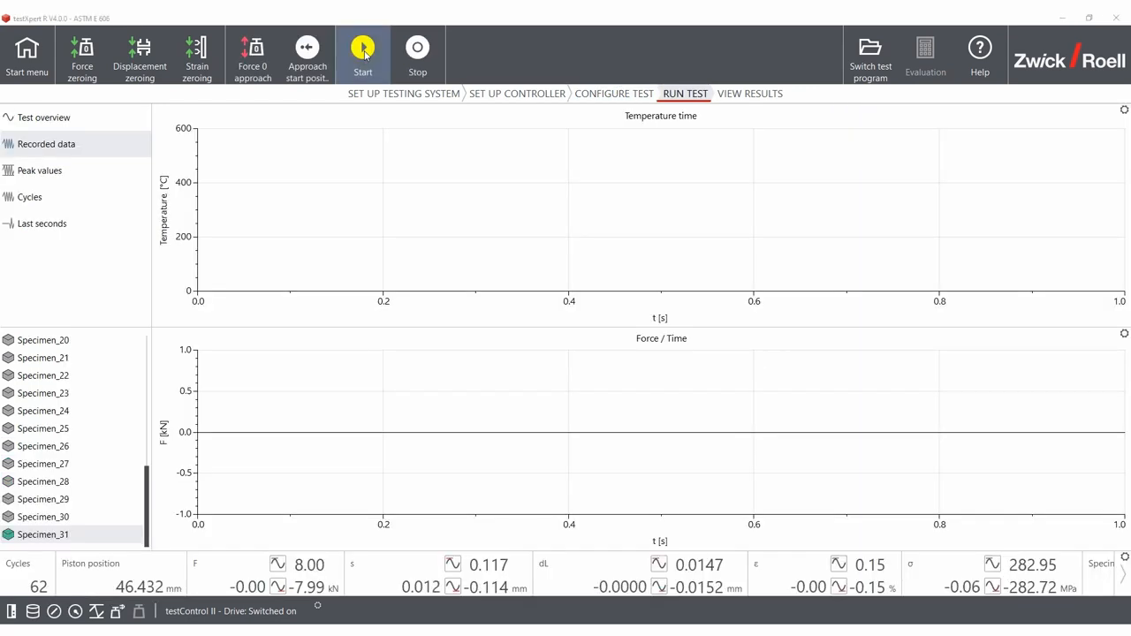
Step: Run the 100-cycle test for specimen 31 and configure the force/strain graph
left_click(362, 53)
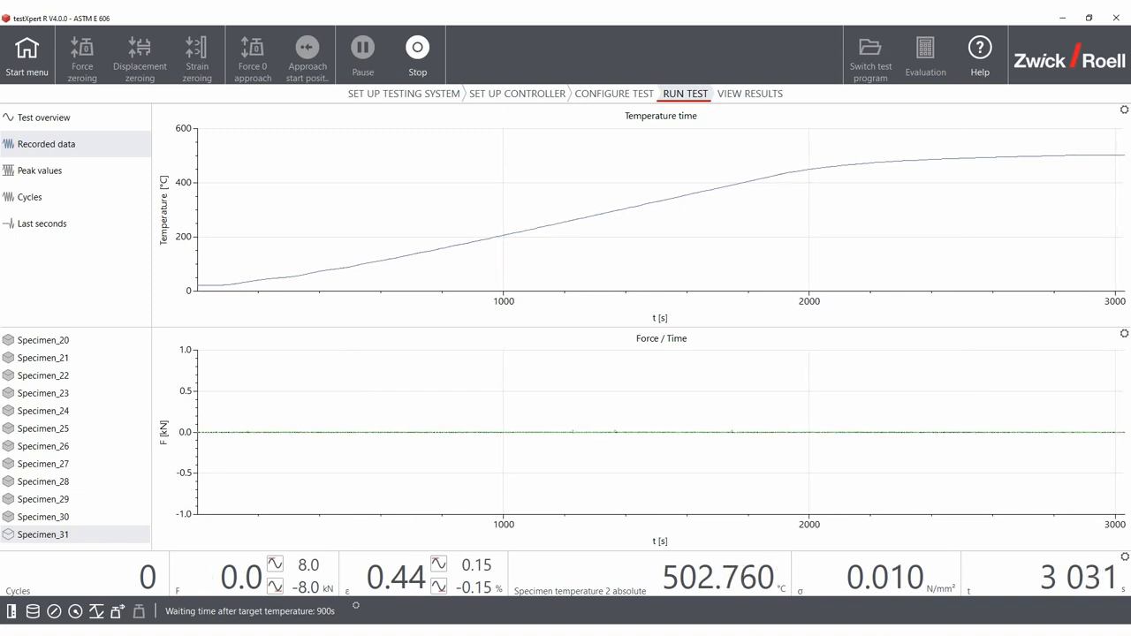
left_click(43, 118)
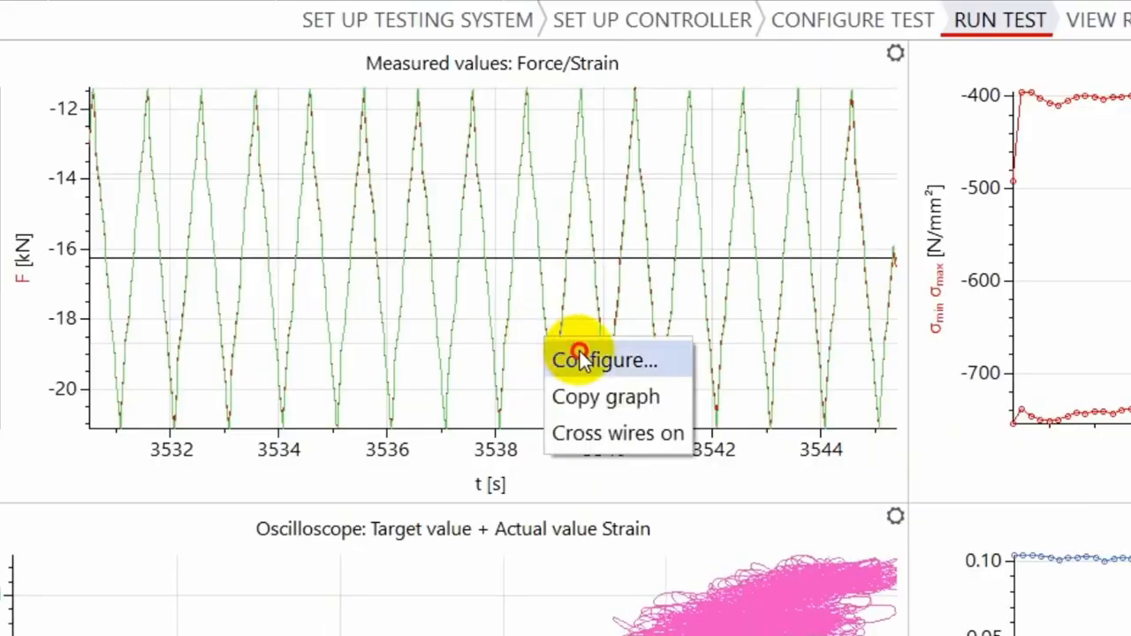
left_click(604, 360)
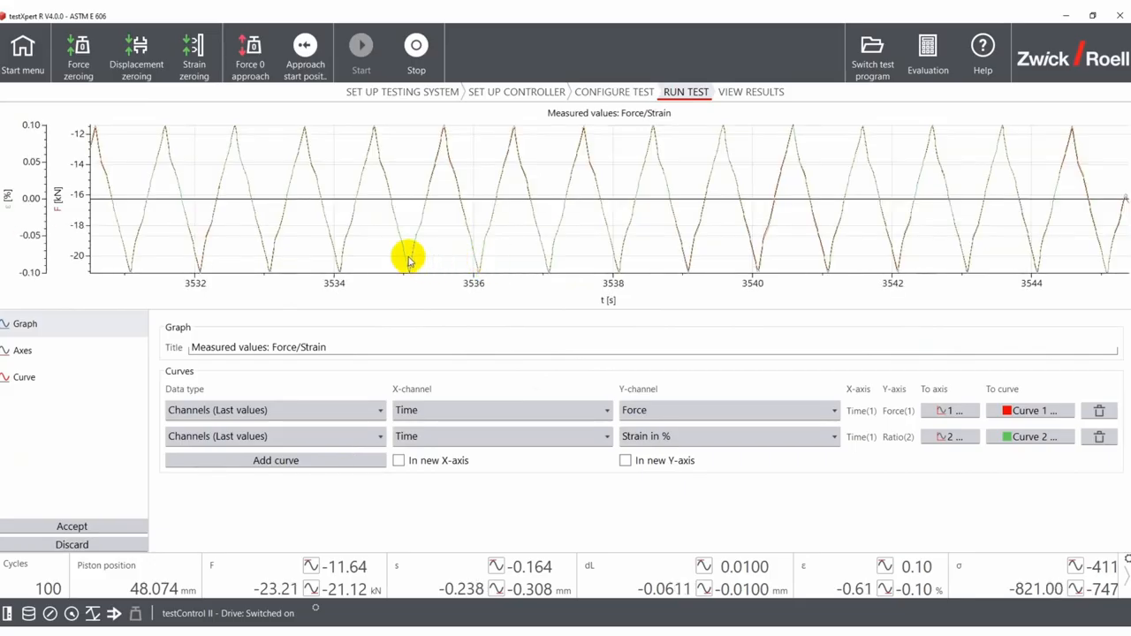
Step: Generate the PDF report and include Envelope curve Force and Results tables in export
left_click(750, 94)
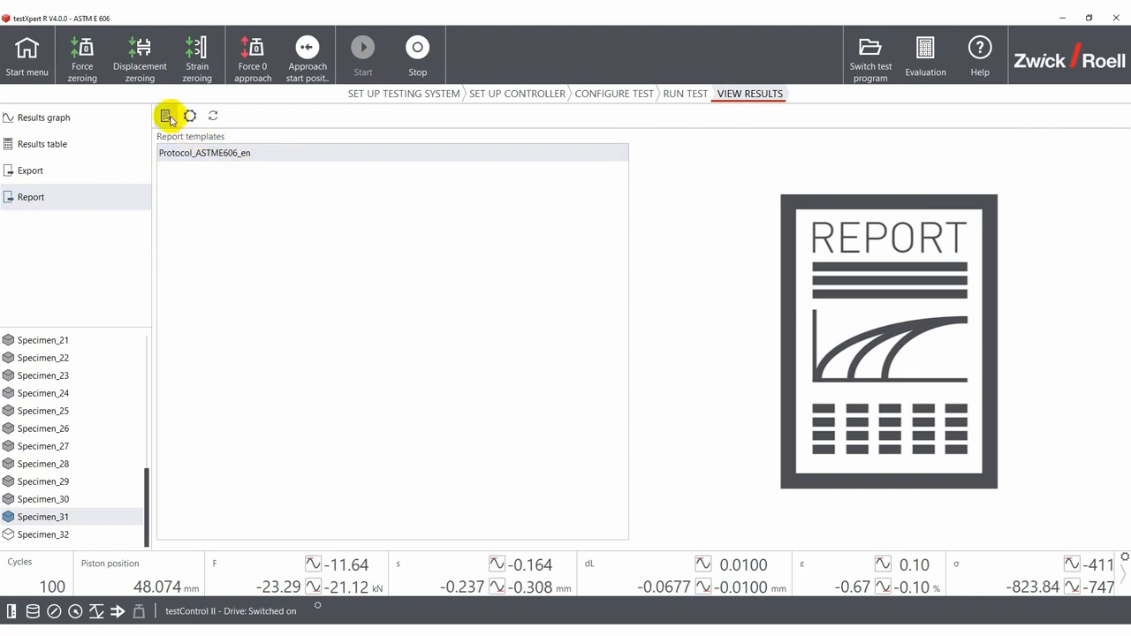
left_click(167, 116)
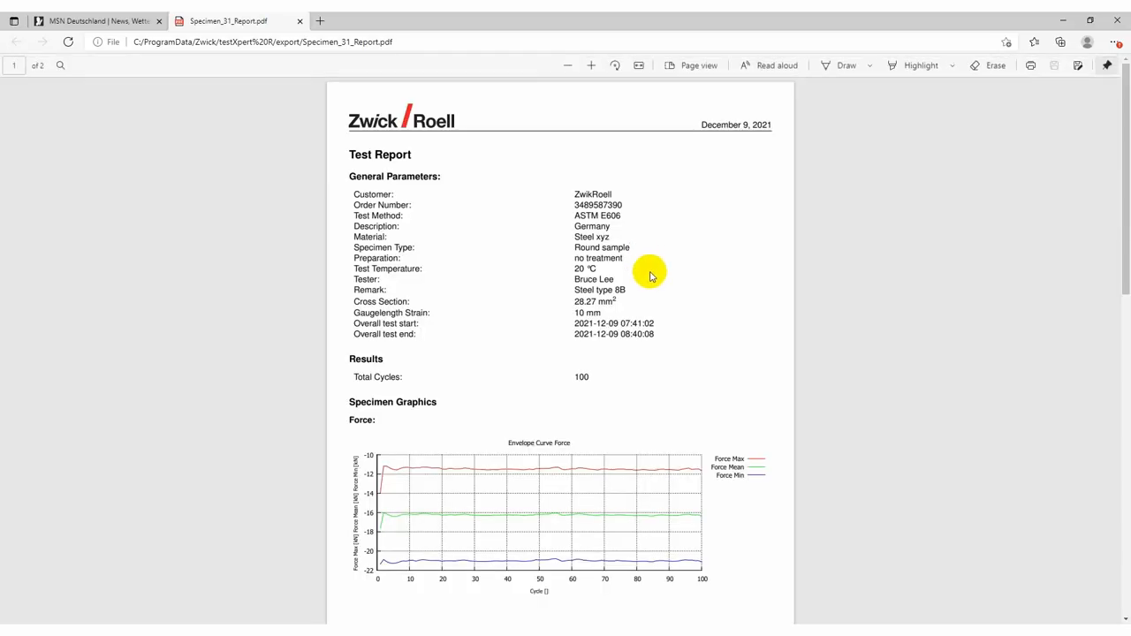
scroll("down", 3)
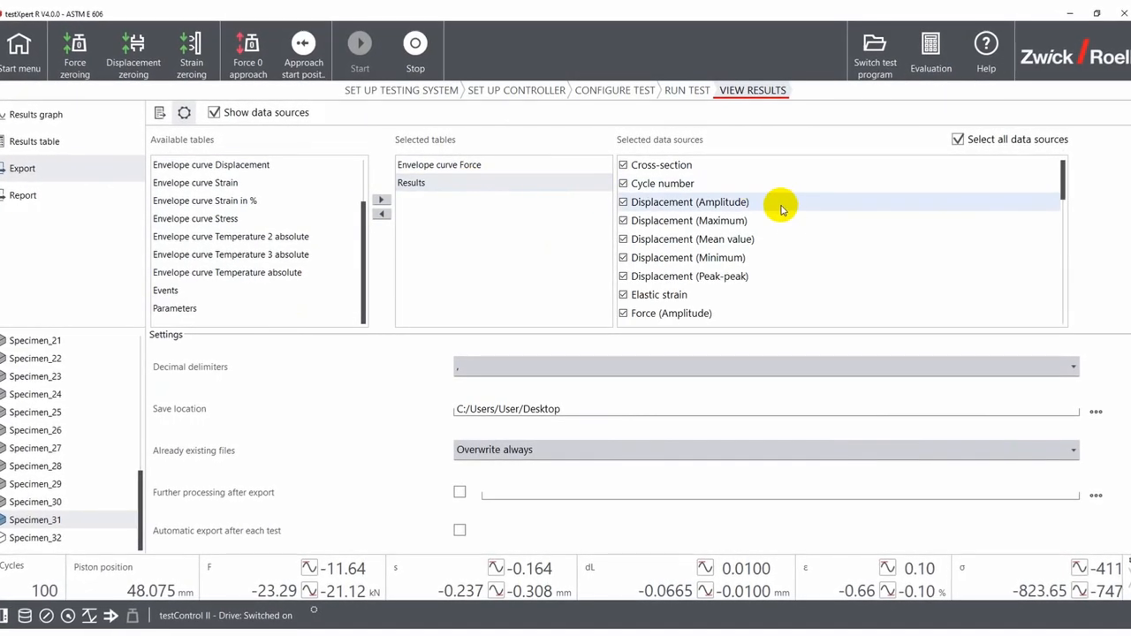
scroll("down", 3)
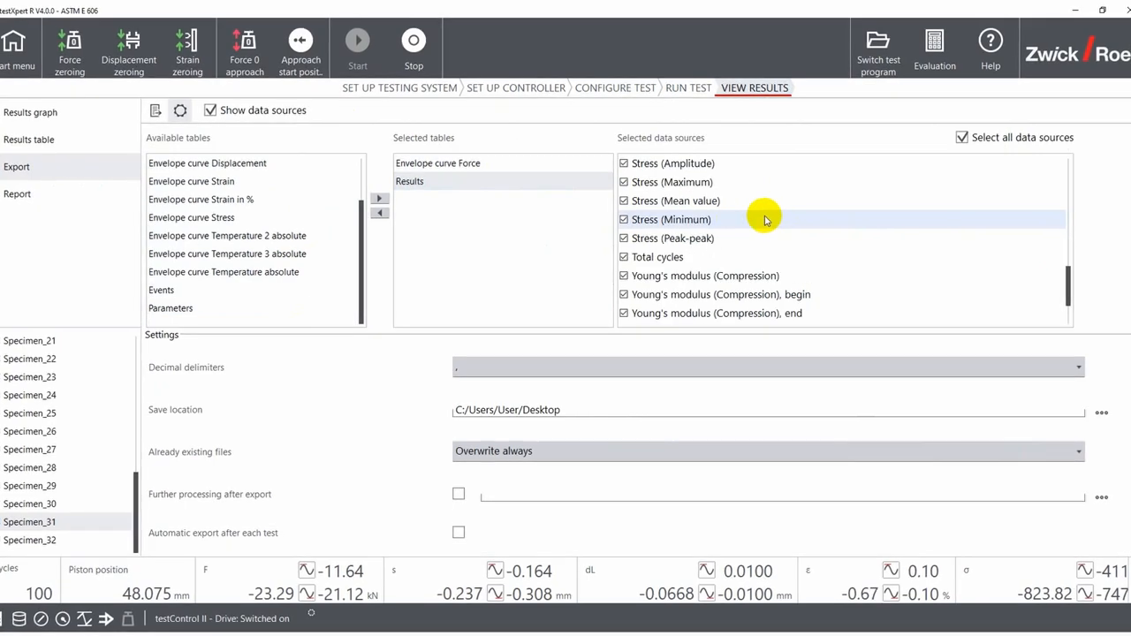
scroll("down", 3)
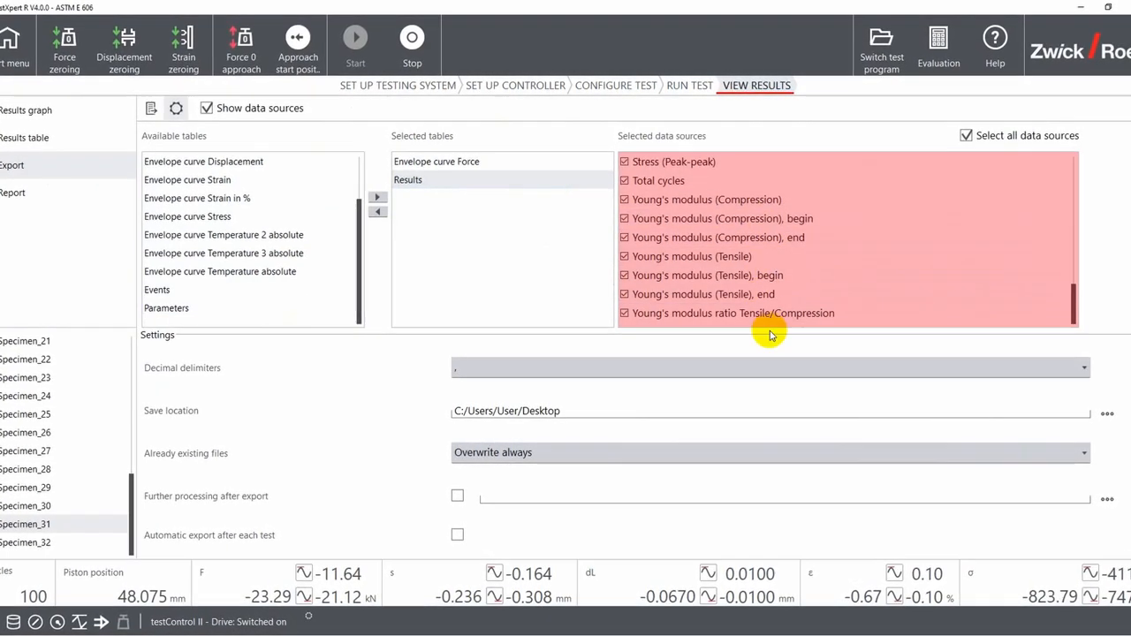